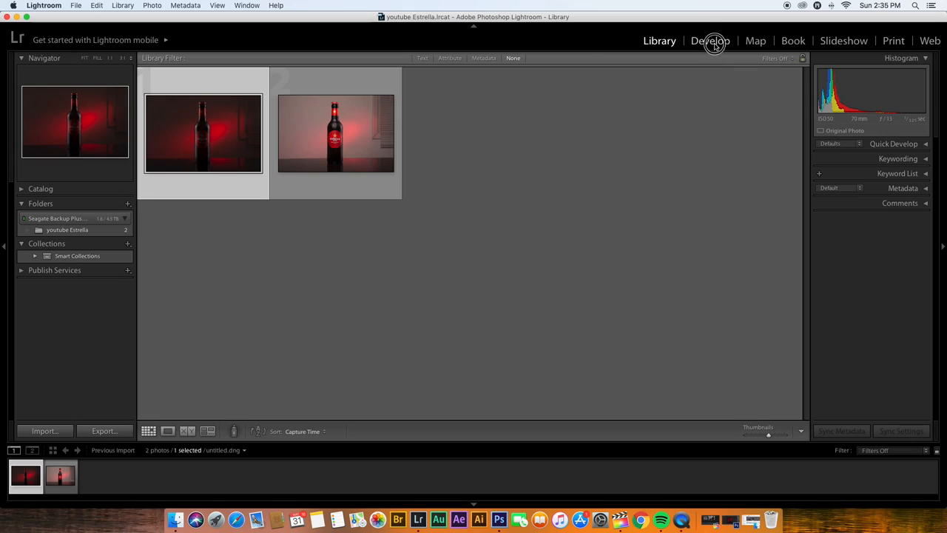
- Crop the dark red bottle photo to a 1x1 square framing the bottle in Develop
{"action": "left_click", "coordinate": [710, 43]}
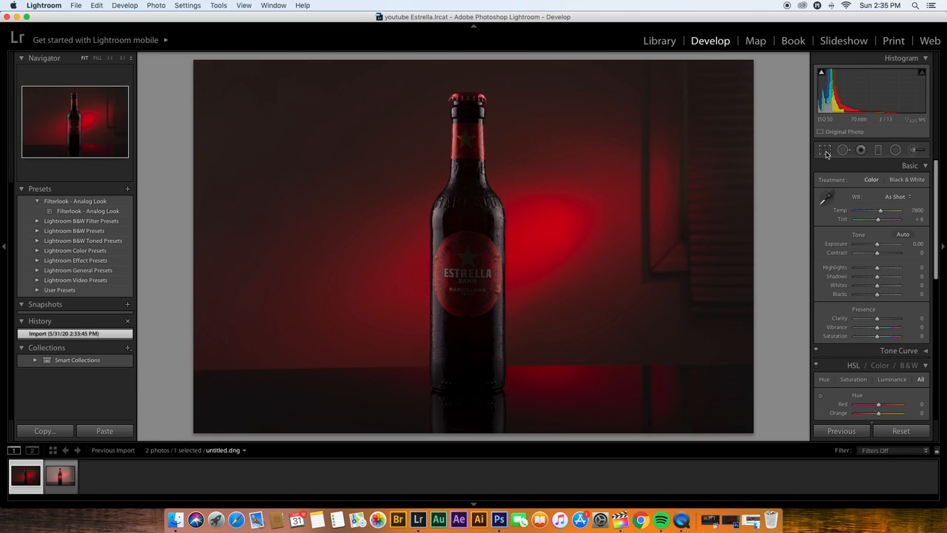
{"action": "left_click", "coordinate": [823, 149]}
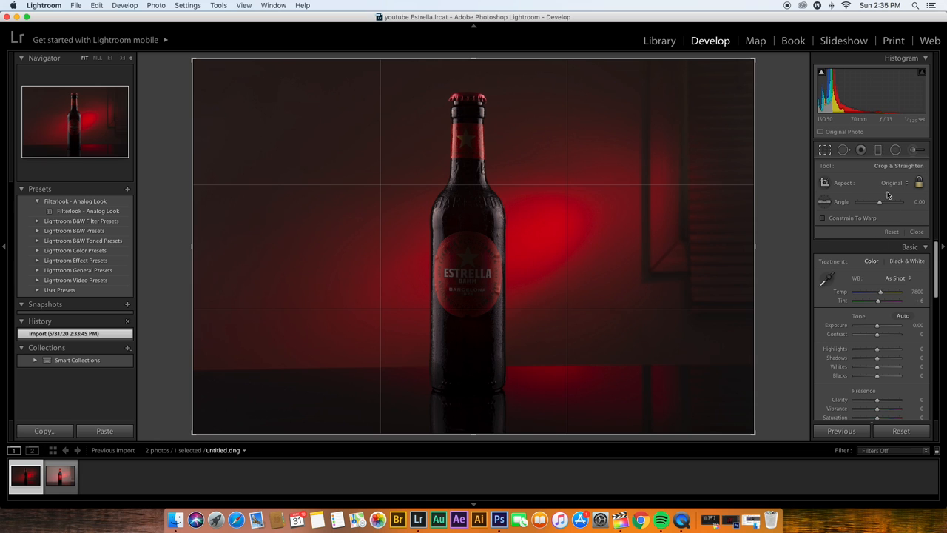
{"action": "left_click", "coordinate": [897, 182]}
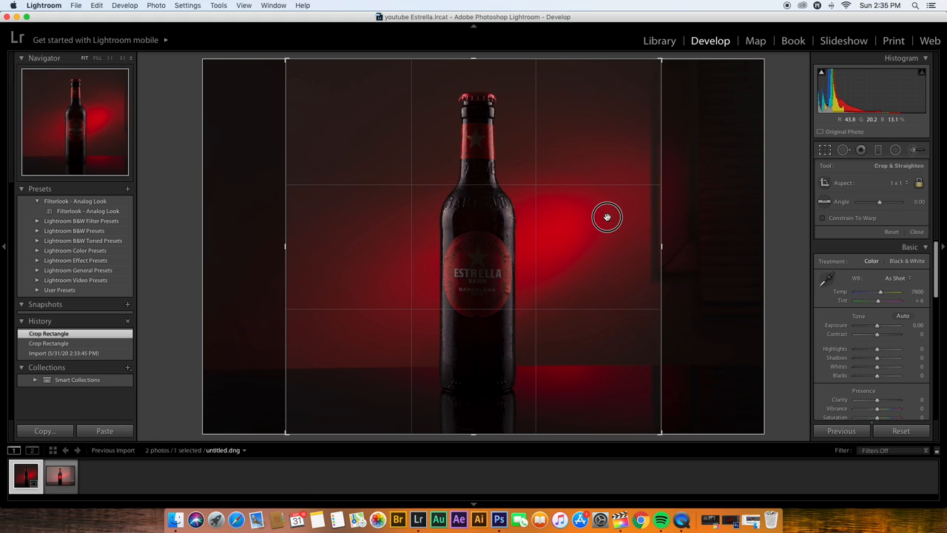
{"action": "left_click_drag", "start_coordinate": [607, 217], "coordinate": [618, 215]}
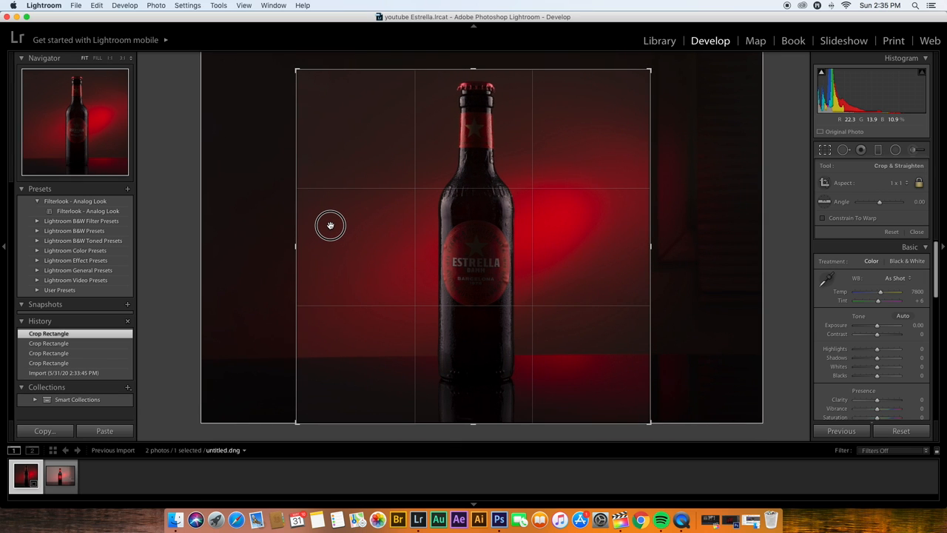
{"action": "left_click", "coordinate": [917, 232]}
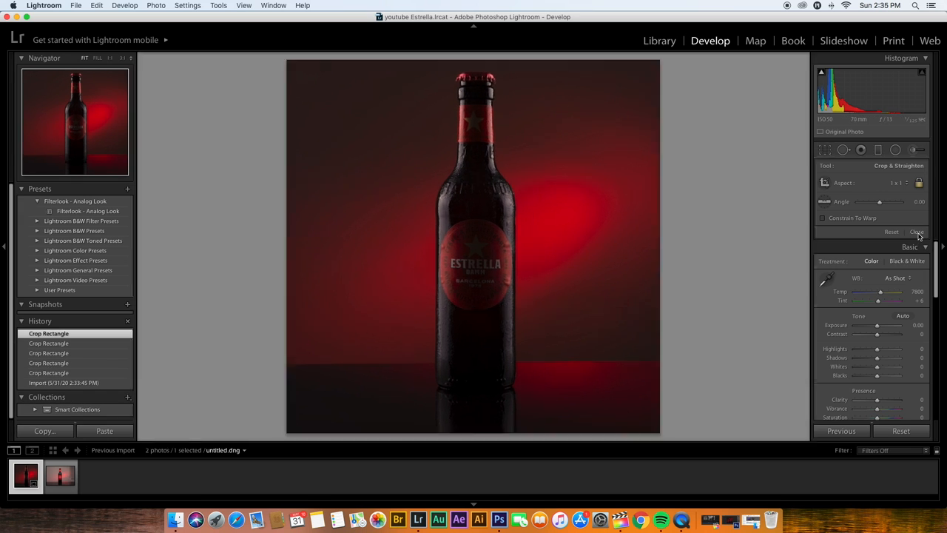
{"action": "left_click", "coordinate": [916, 232]}
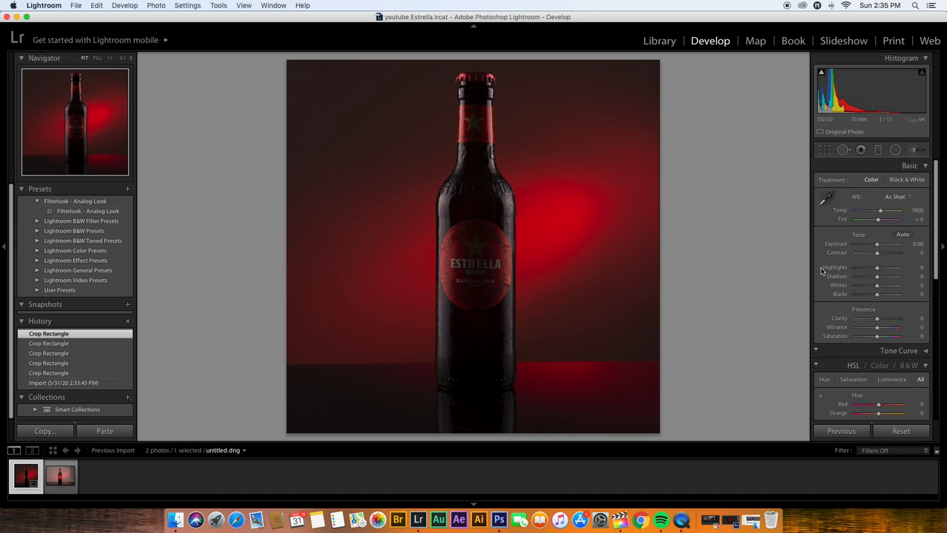
{"action": "left_click", "coordinate": [60, 477]}
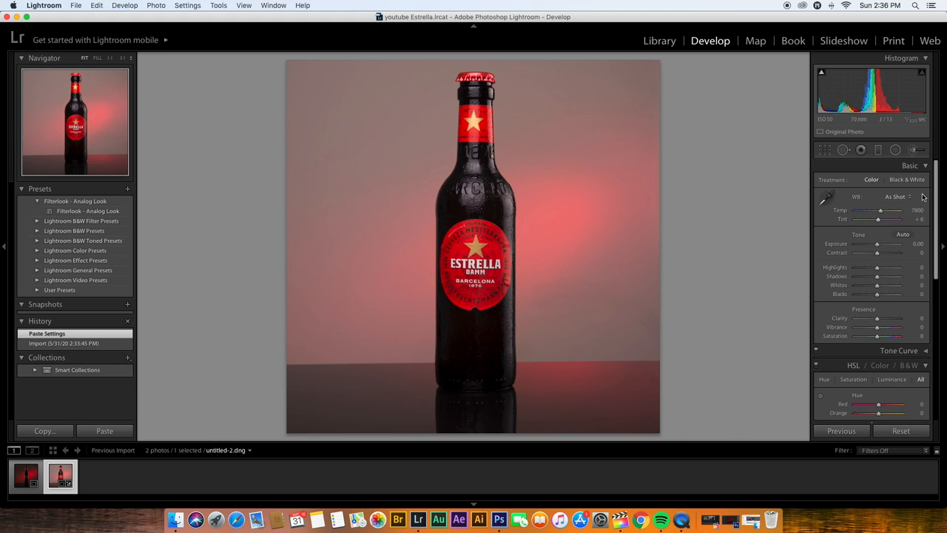
{"action": "mouse_move", "coordinate": [274, 399]}
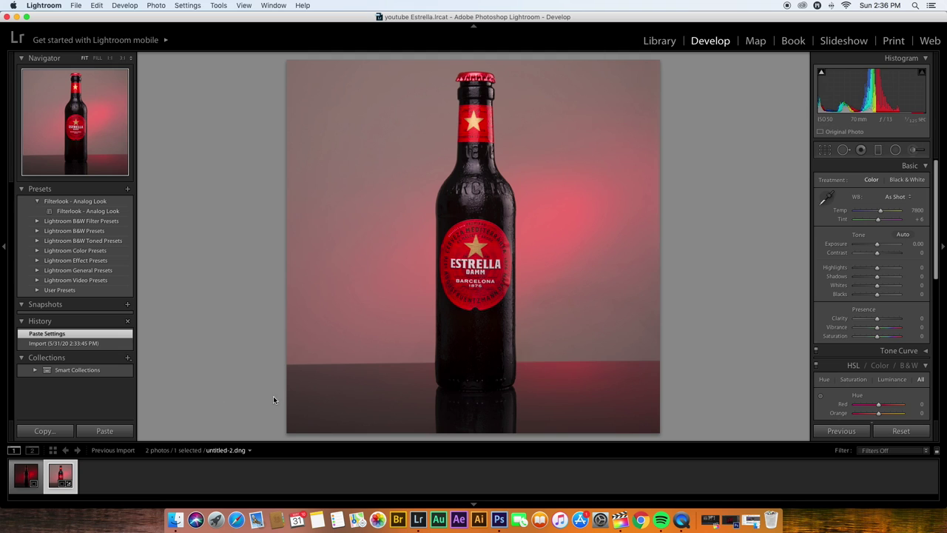
- Select both bottle photos and send them to Photoshop CS6 via Edit In
{"action": "left_click", "coordinate": [27, 476]}
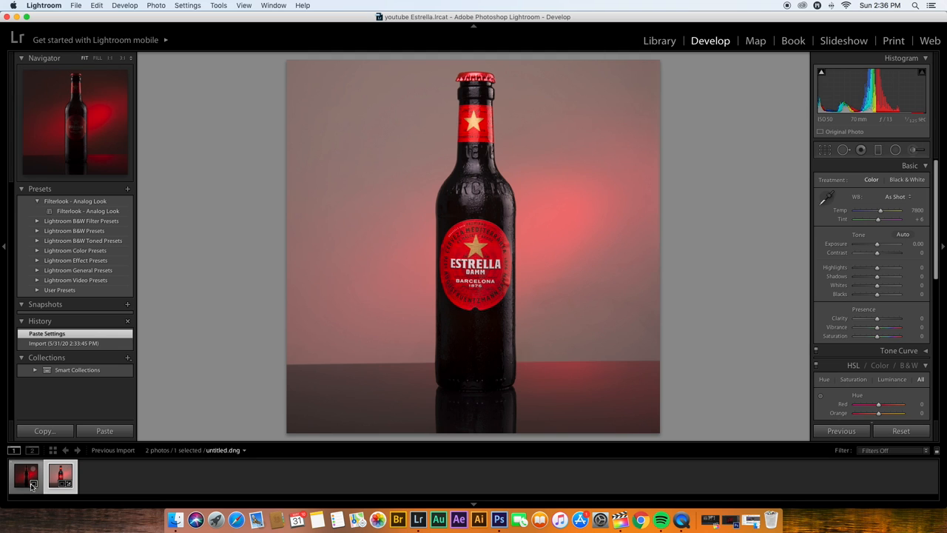
{"action": "right_click", "coordinate": [29, 477]}
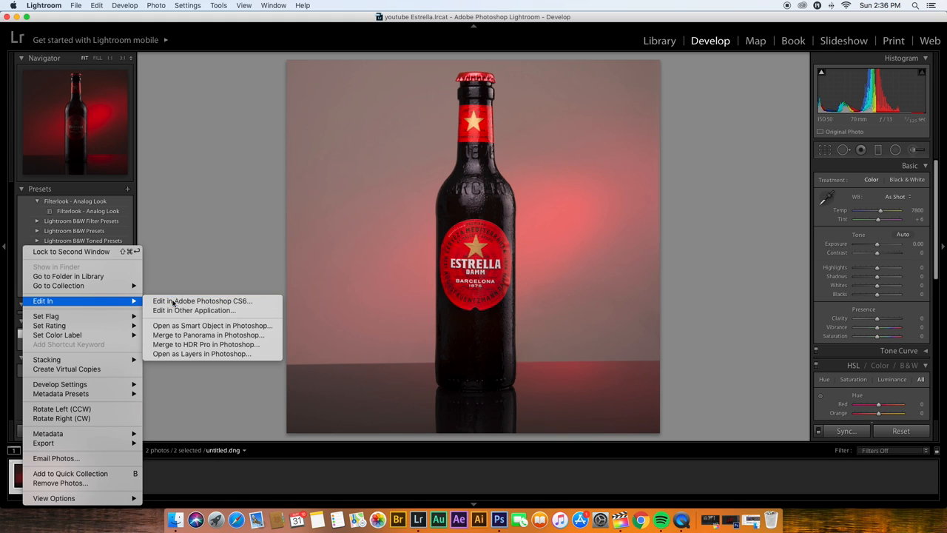
{"action": "left_click", "coordinate": [202, 301]}
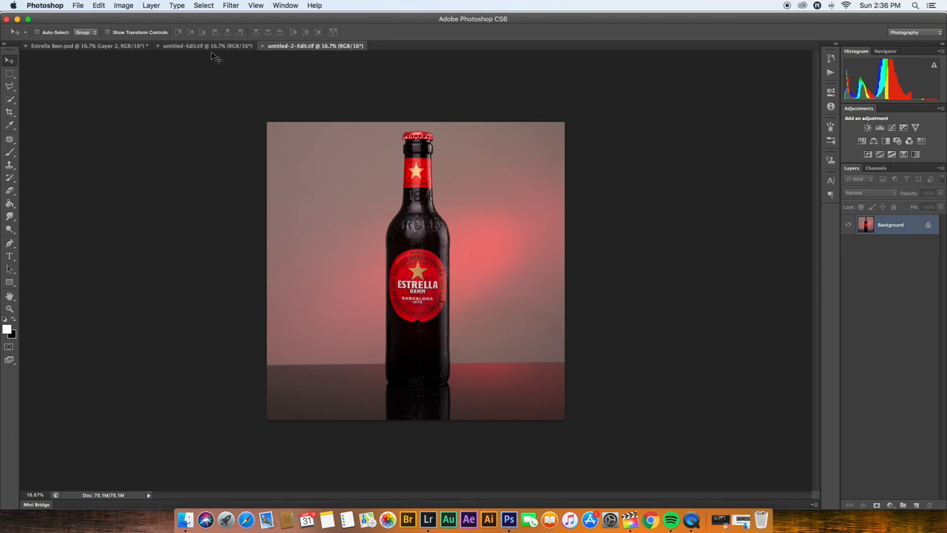
- Stack the brightly lit bottle photo as a layer above the dark red photo
{"action": "left_click", "coordinate": [203, 55]}
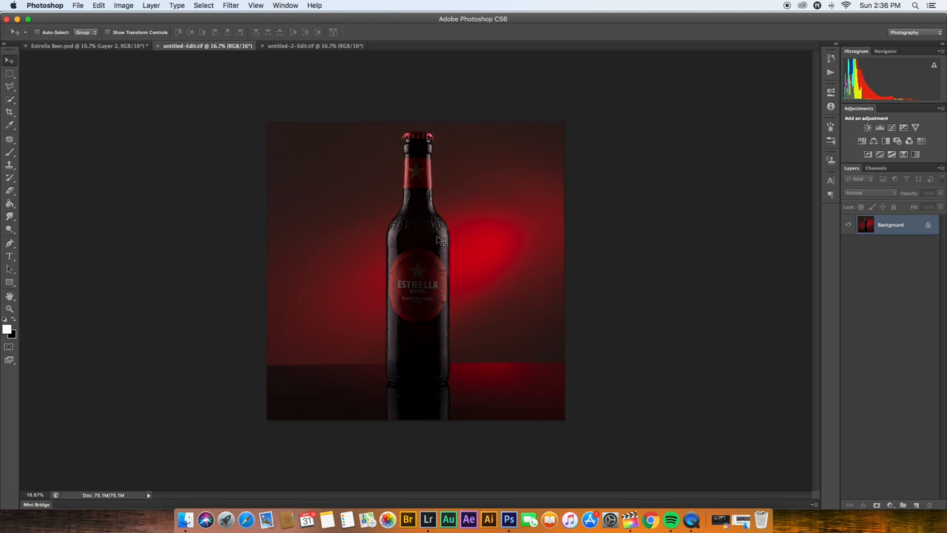
{"action": "left_click", "coordinate": [314, 46]}
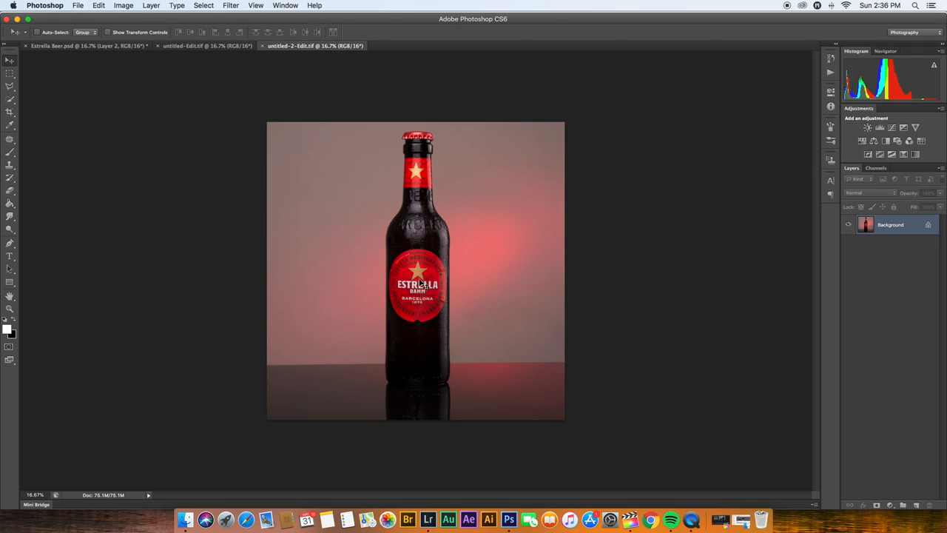
{"action": "mouse_move", "coordinate": [430, 278]}
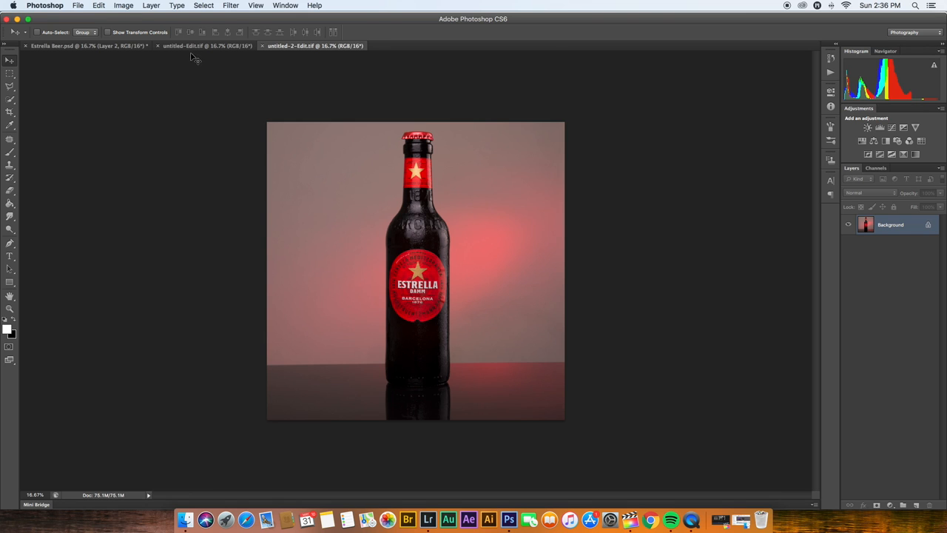
{"action": "left_click", "coordinate": [192, 56]}
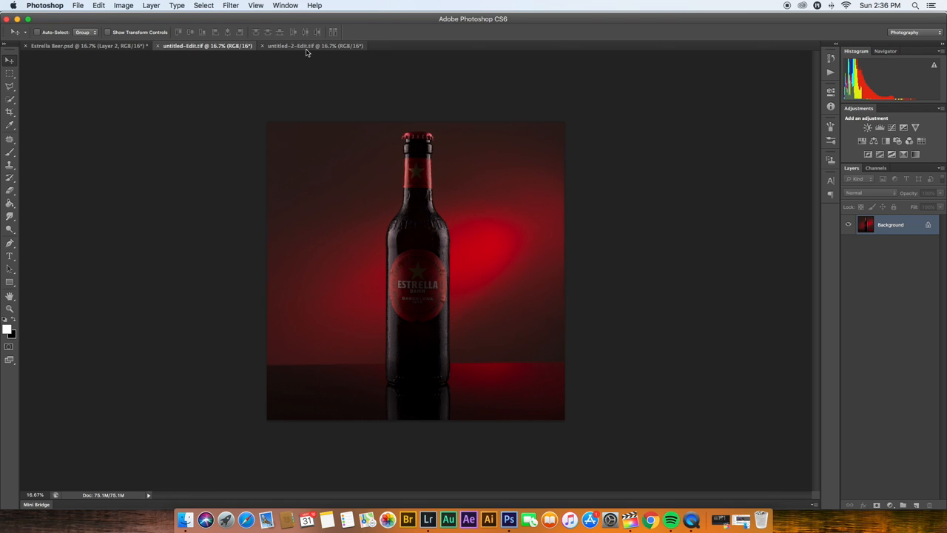
{"action": "left_click", "coordinate": [314, 46]}
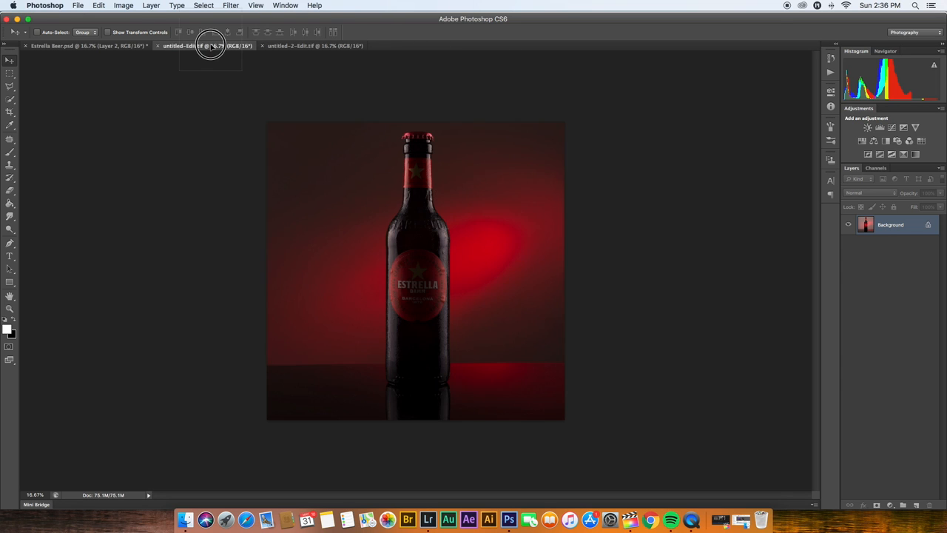
{"action": "left_click", "coordinate": [200, 48]}
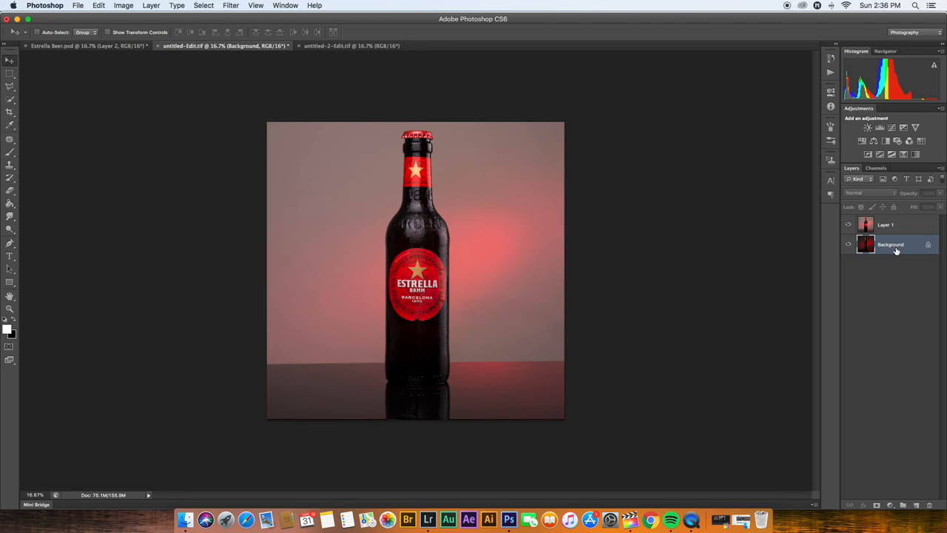
{"action": "mouse_move", "coordinate": [902, 251]}
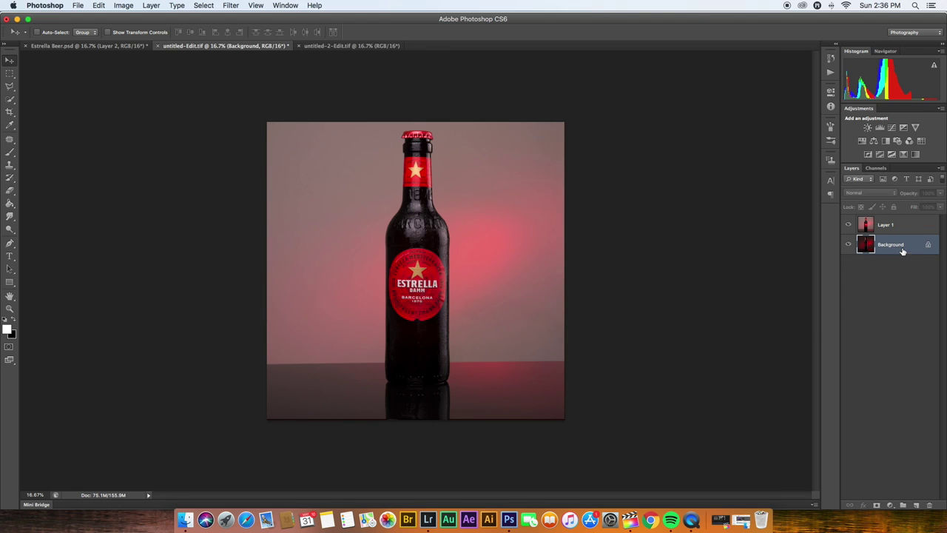
- Convert the dark Background into a regular Layer 0 and make both layers visible
{"action": "right_click", "coordinate": [890, 249]}
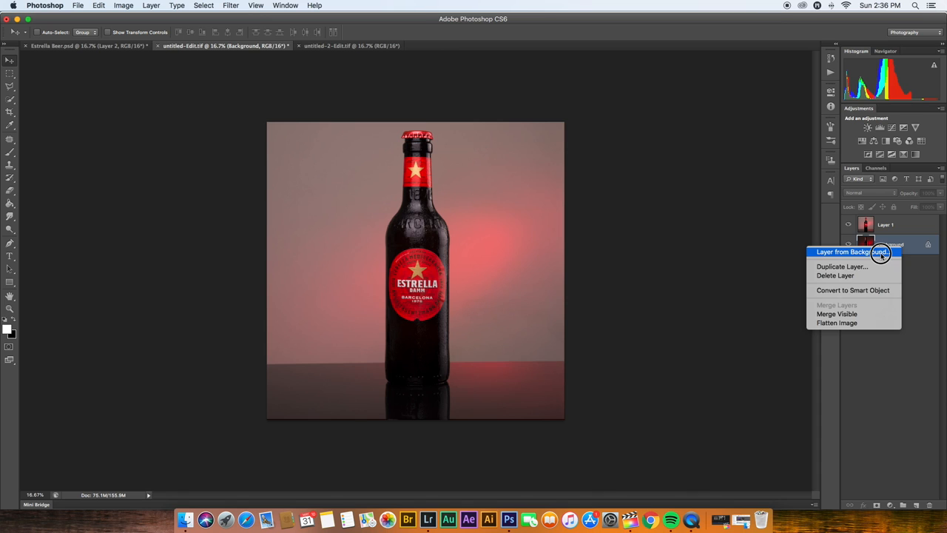
{"action": "left_click", "coordinate": [855, 253]}
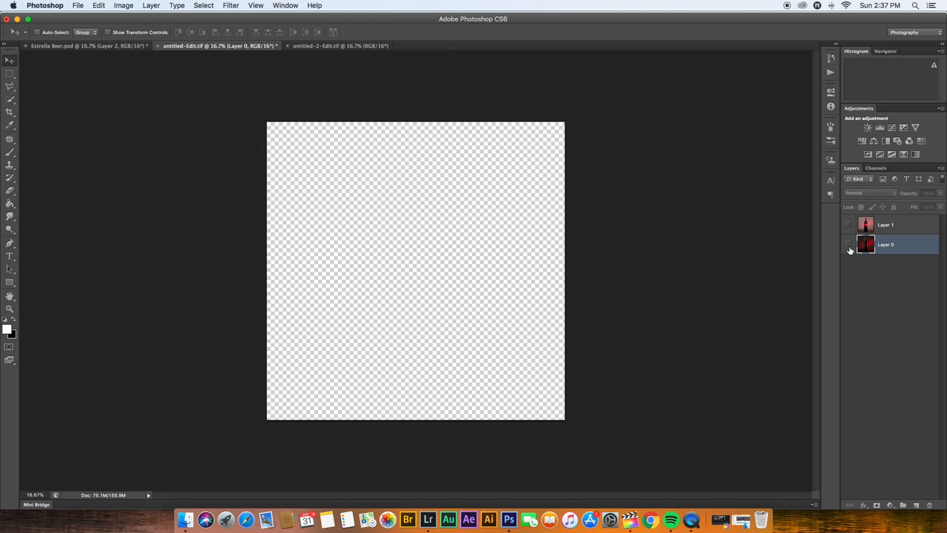
{"action": "left_click", "coordinate": [847, 245]}
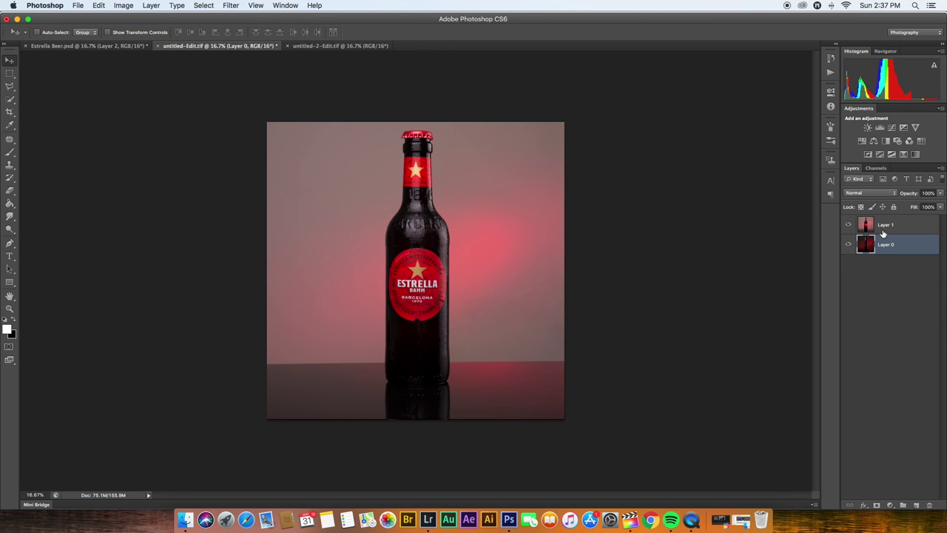
{"action": "mouse_move", "coordinate": [866, 235]}
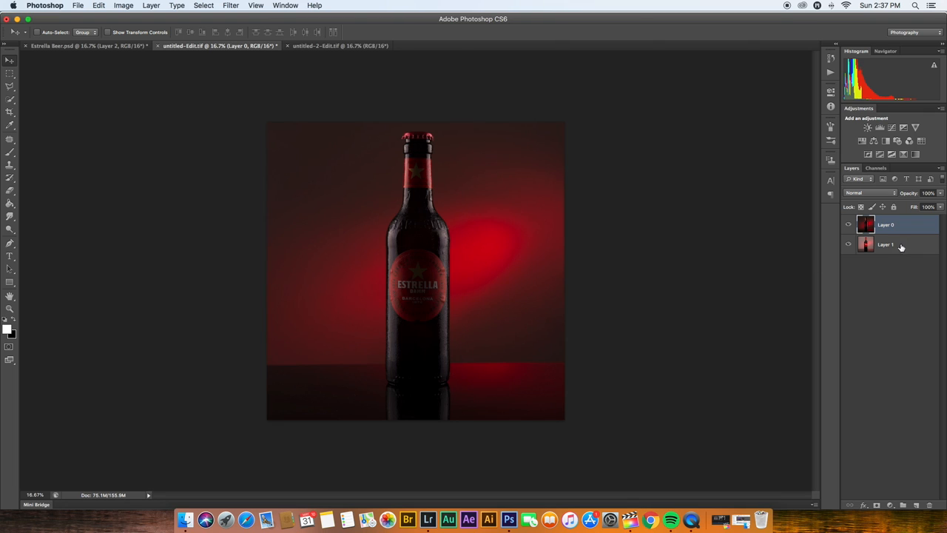
- Add a white layer mask to Layer 0, test its opacity, then restore 100%
{"action": "left_click", "coordinate": [885, 224]}
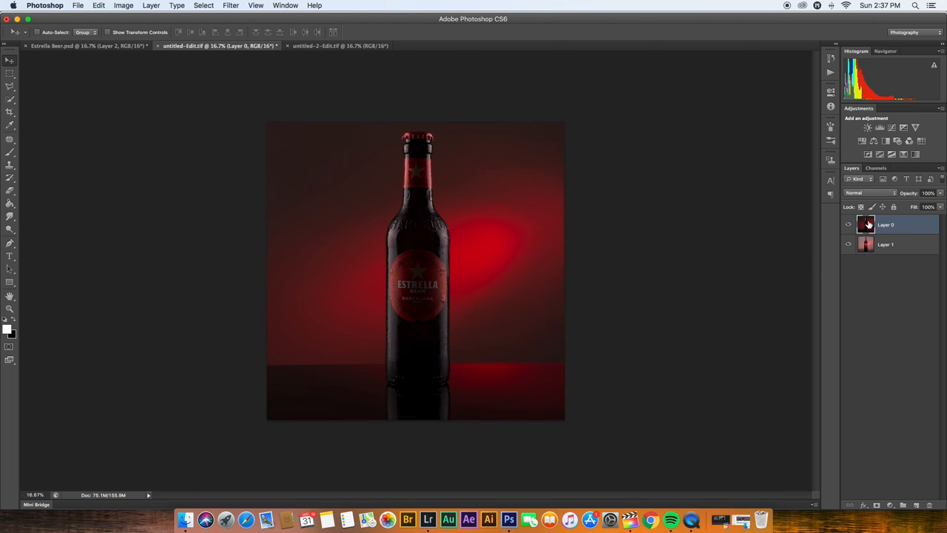
{"action": "left_click", "coordinate": [878, 505]}
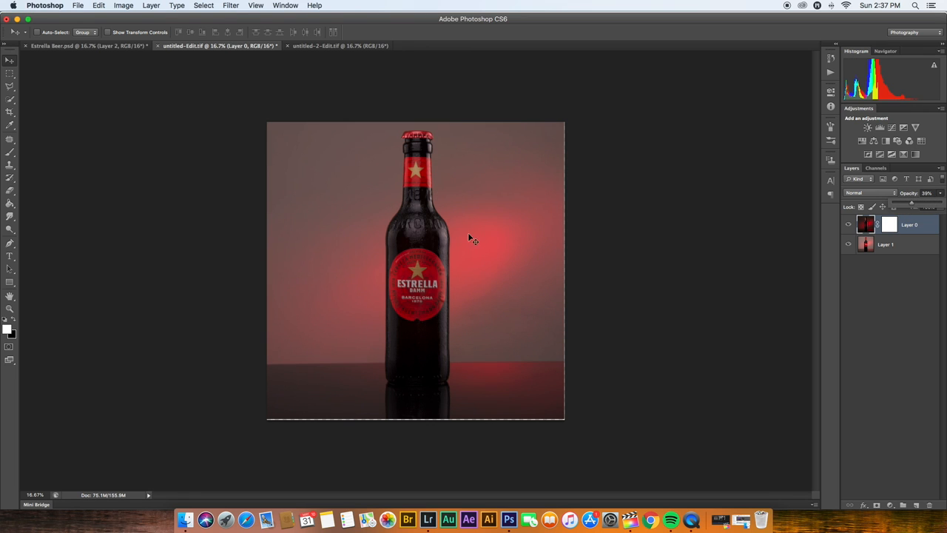
{"action": "left_click_drag", "start_coordinate": [906, 205], "coordinate": [913, 205]}
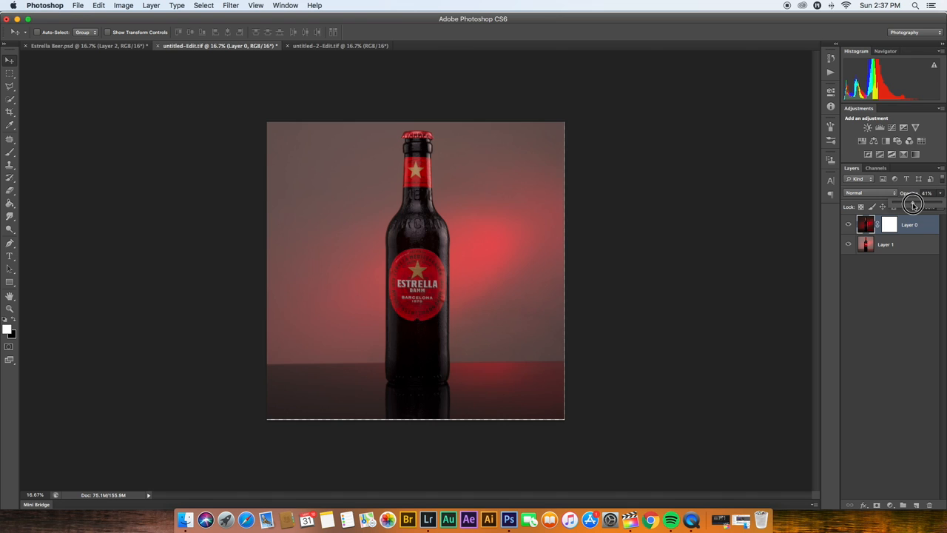
{"action": "left_click_drag", "start_coordinate": [913, 205], "coordinate": [939, 205]}
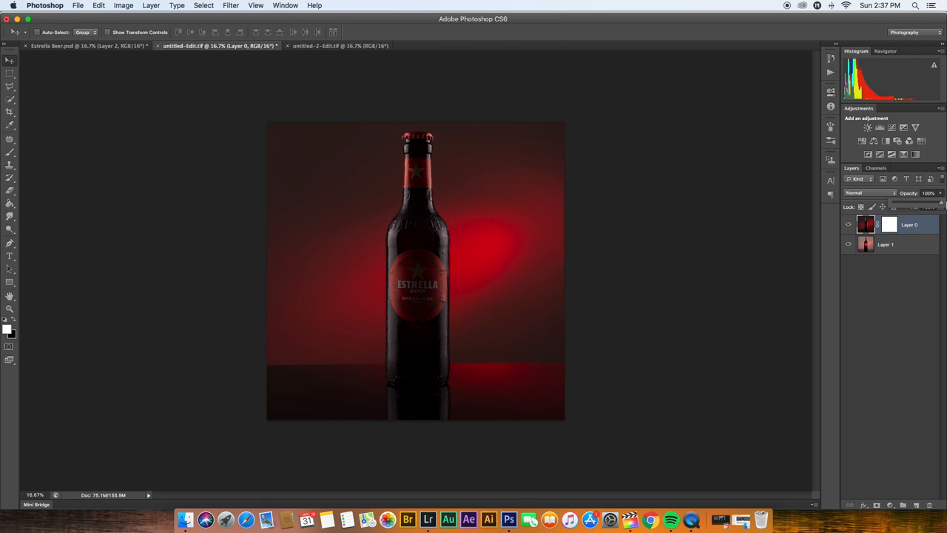
{"action": "mouse_move", "coordinate": [824, 296]}
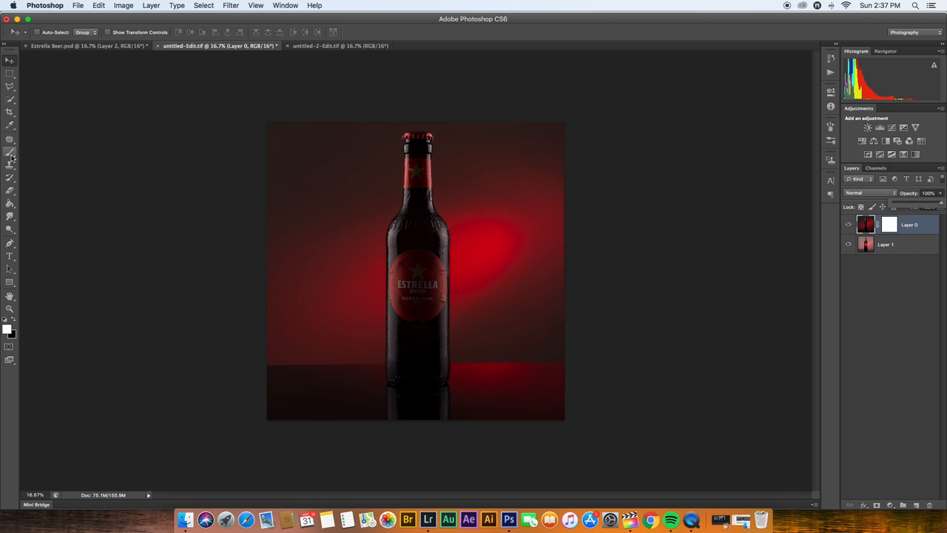
- Set a soft 191 px, 0% hardness Brush with black foreground on Layer 0's mask
{"action": "left_click", "coordinate": [10, 156]}
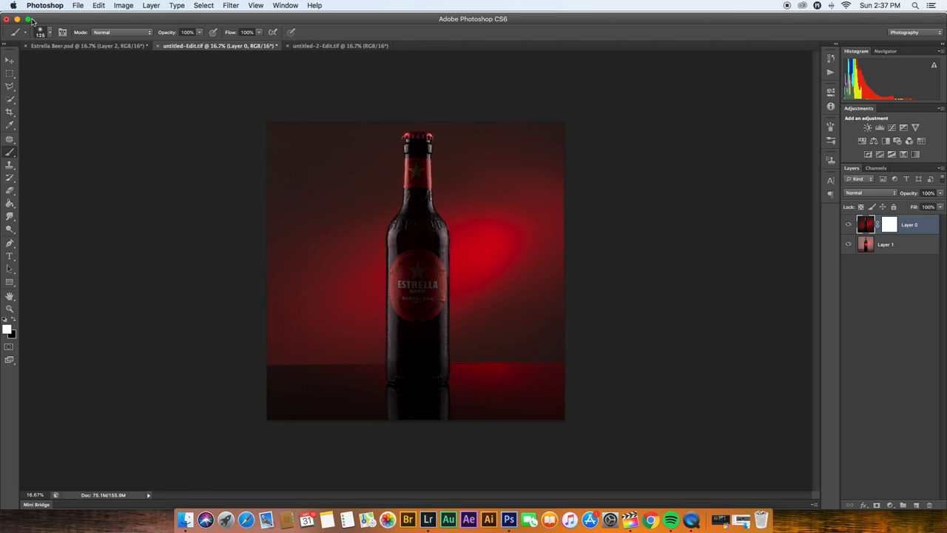
{"action": "left_click", "coordinate": [50, 32]}
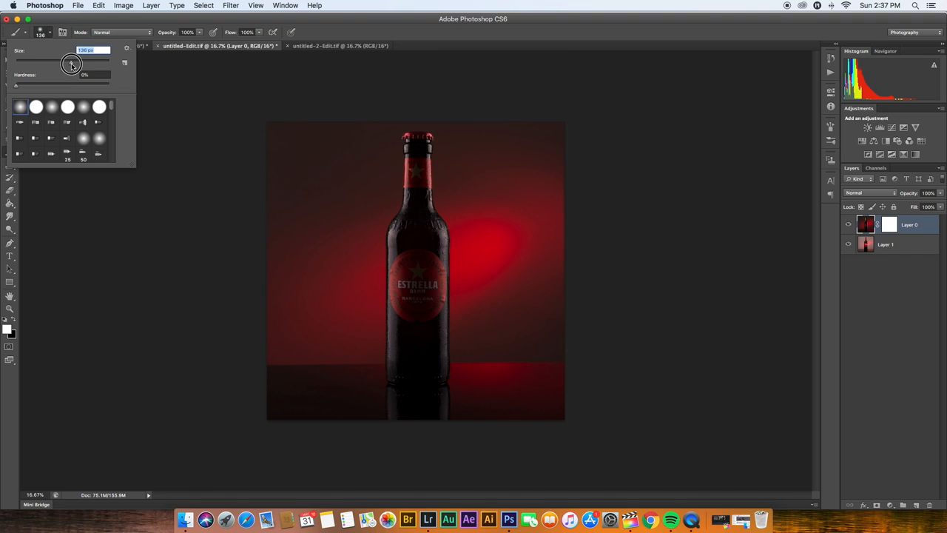
{"action": "left_click_drag", "start_coordinate": [70, 65], "coordinate": [76, 65]}
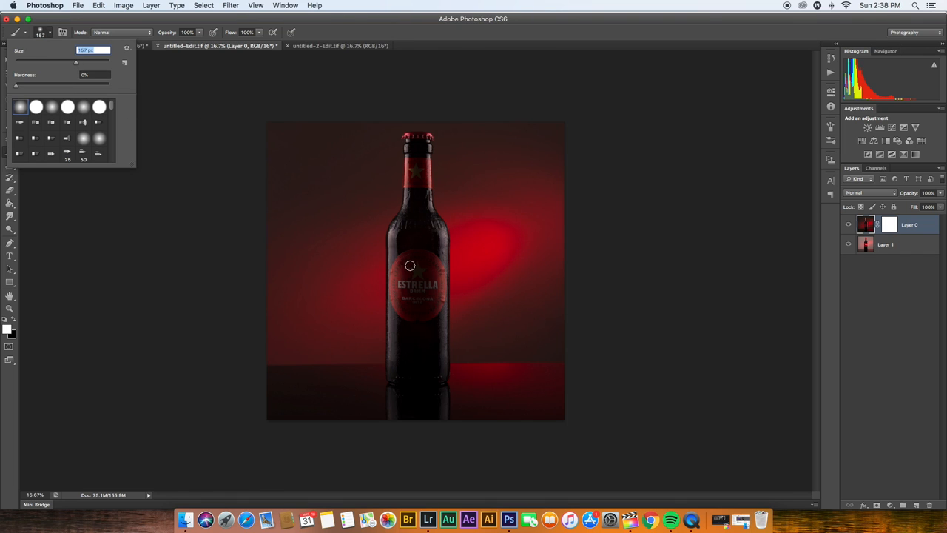
{"action": "left_click_drag", "start_coordinate": [76, 62], "coordinate": [84, 62]}
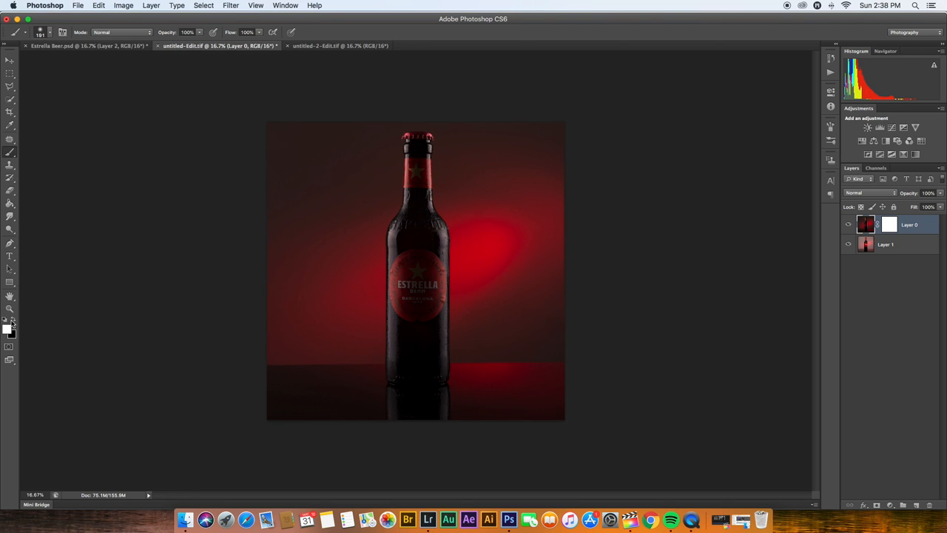
{"action": "left_click", "coordinate": [866, 224]}
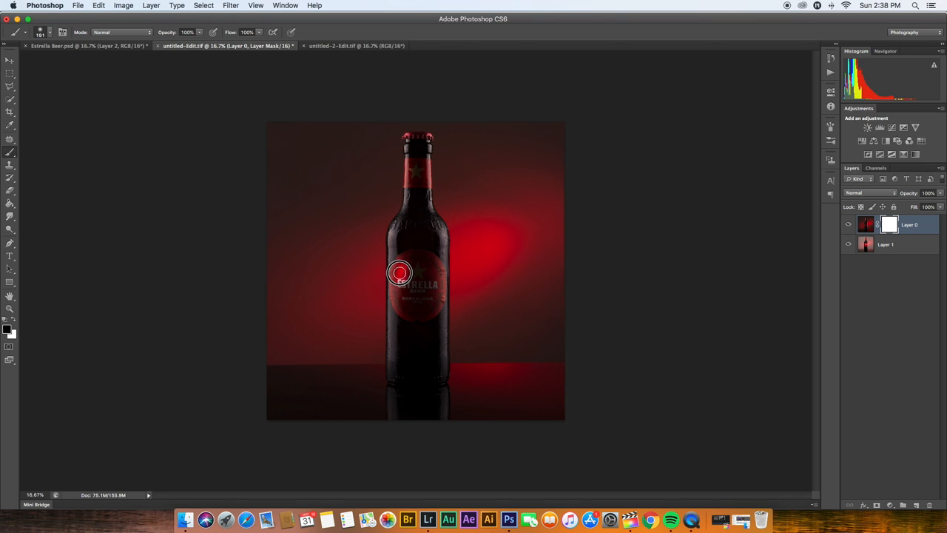
- Paint black over the Estrella label on the mask, then resume brushing
{"action": "left_click_drag", "start_coordinate": [398, 272], "coordinate": [408, 310]}
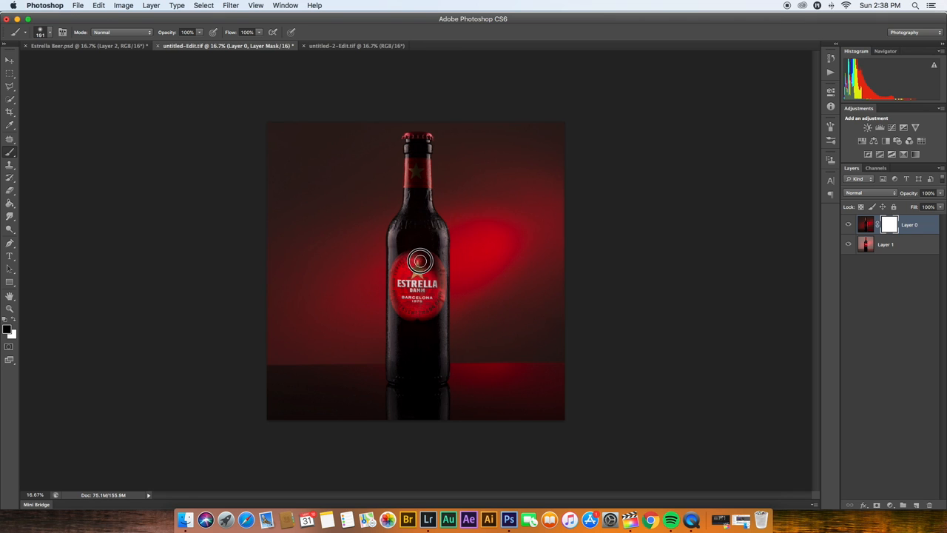
{"action": "mouse_move", "coordinate": [420, 258]}
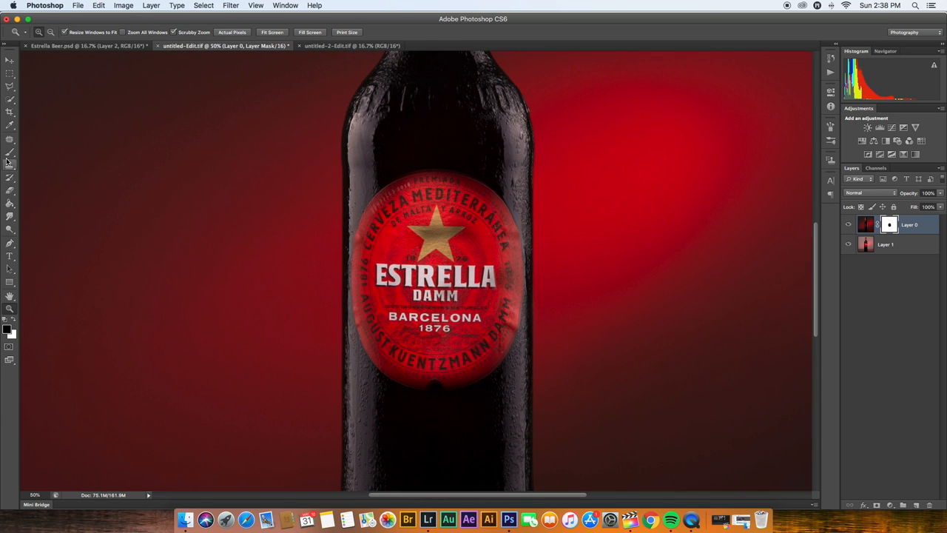
{"action": "left_click", "coordinate": [10, 153]}
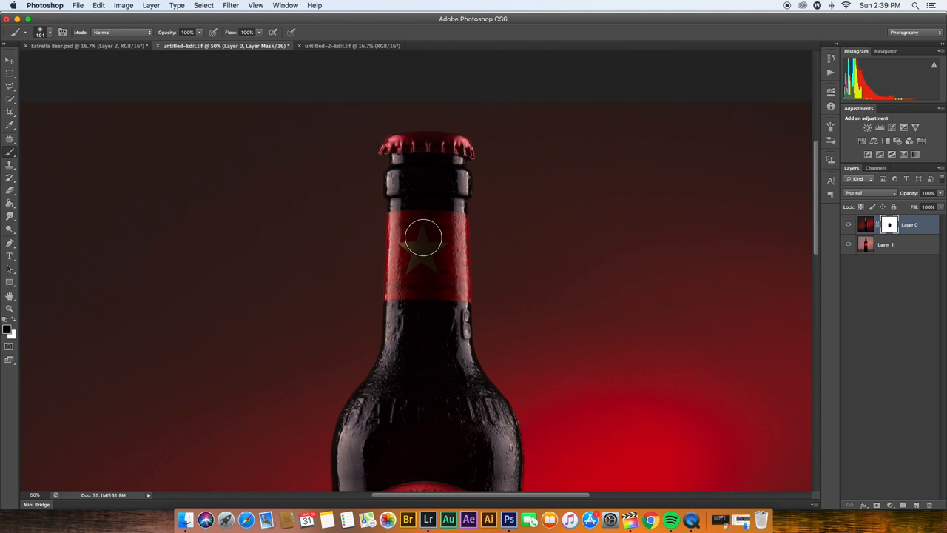
- Paint black over the neck star on the mask and zoom out to review
{"action": "left_click_drag", "start_coordinate": [424, 237], "coordinate": [427, 274]}
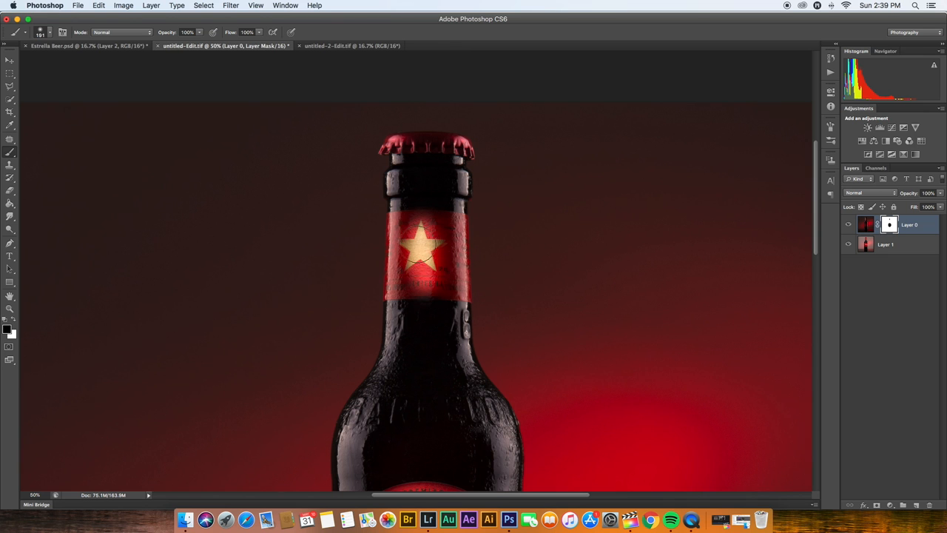
{"action": "mouse_move", "coordinate": [449, 224]}
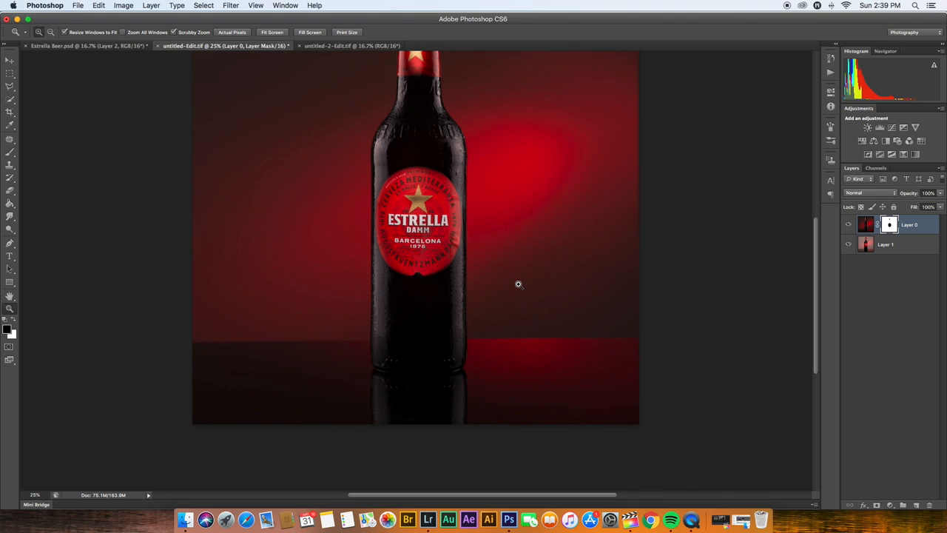
{"action": "scroll", "scroll_direction": "up", "scroll_amount": 3}
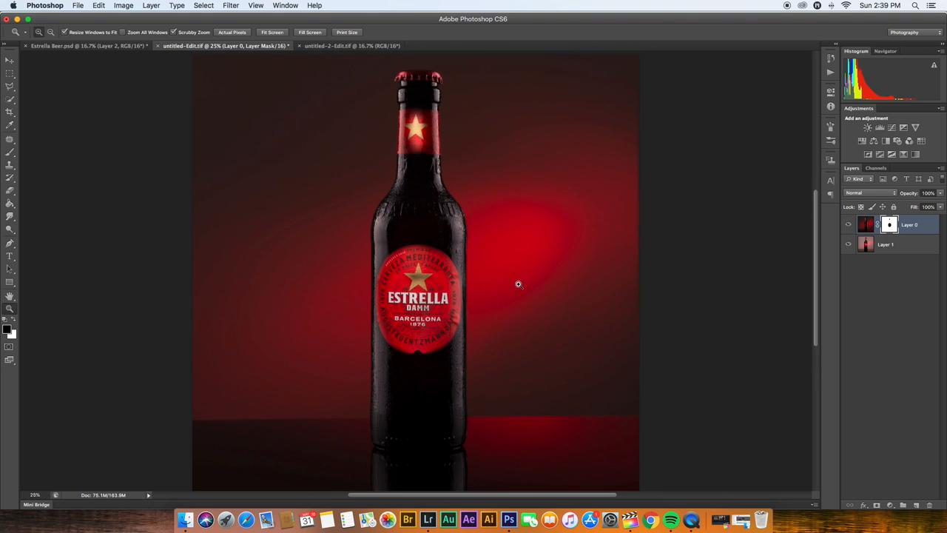